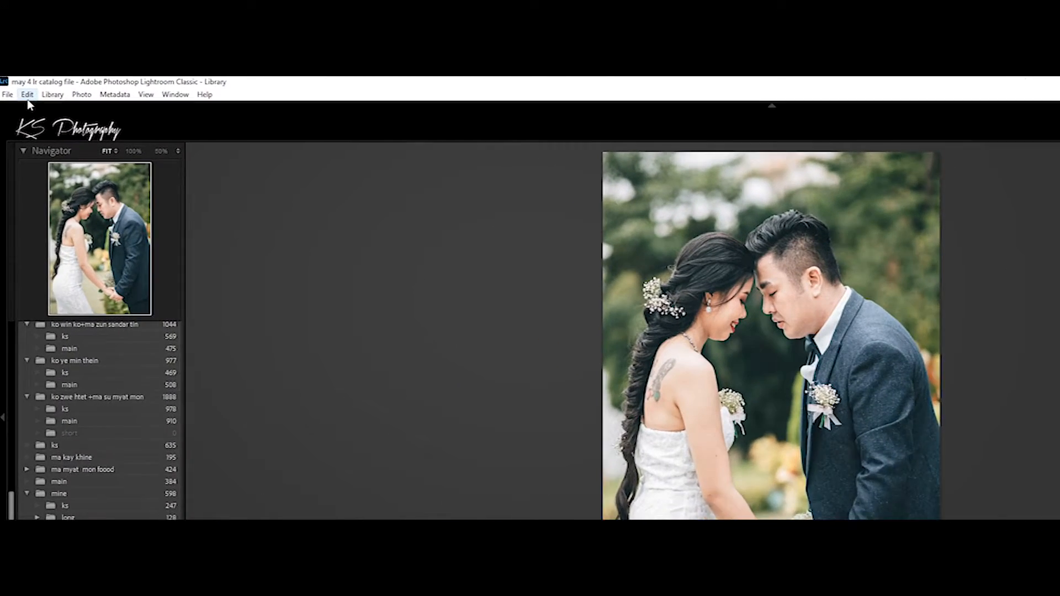
Step: Bring up Lightroom Classic's Preferences from the Edit menu
left_click(26, 95)
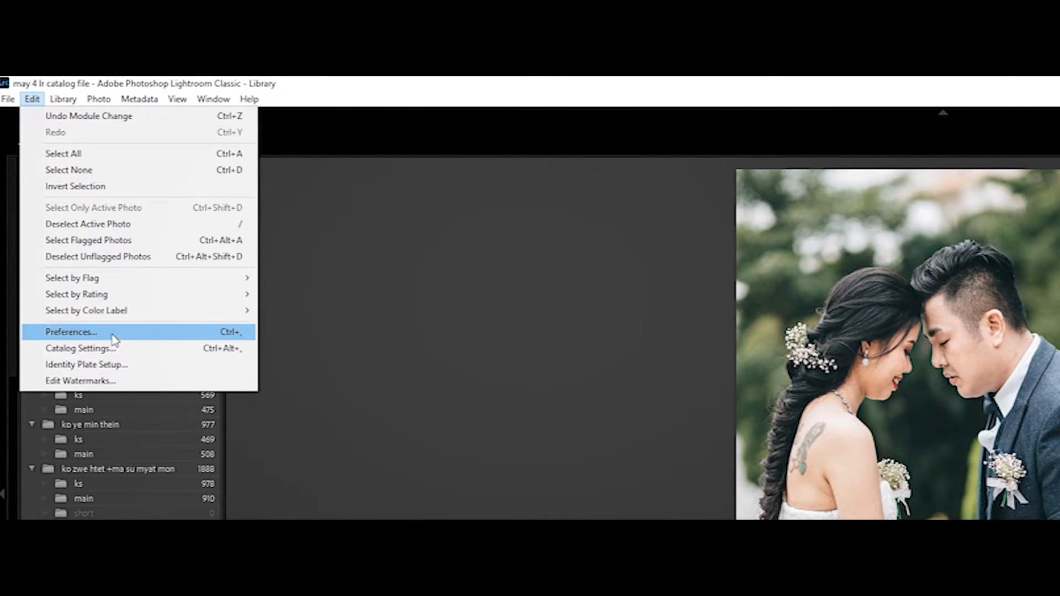
left_click(71, 332)
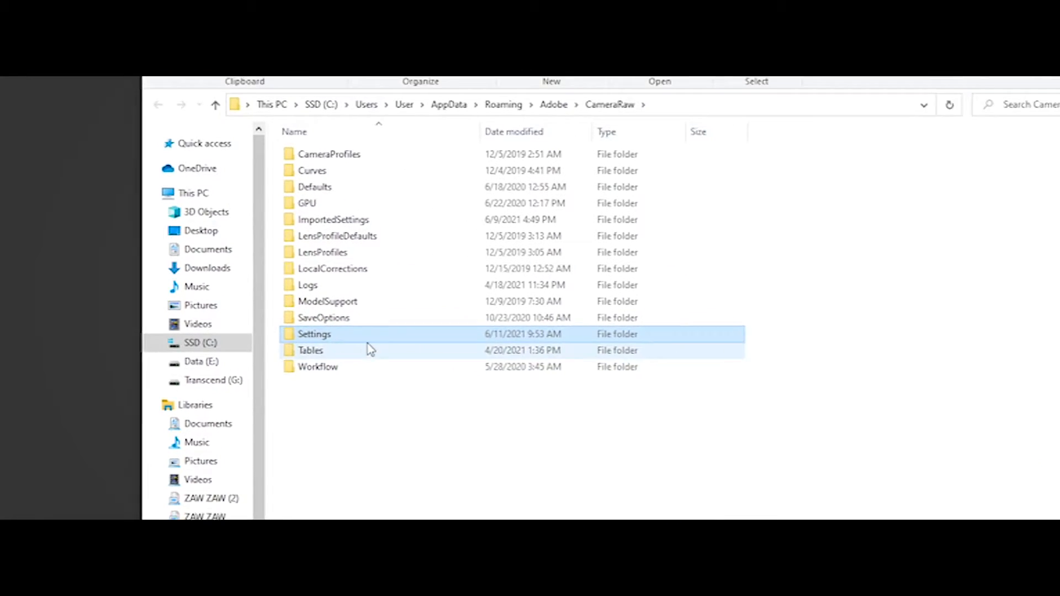
Step: Inside Settings, create a new folder and begin naming it 'ks pr...'
double_click(313, 334)
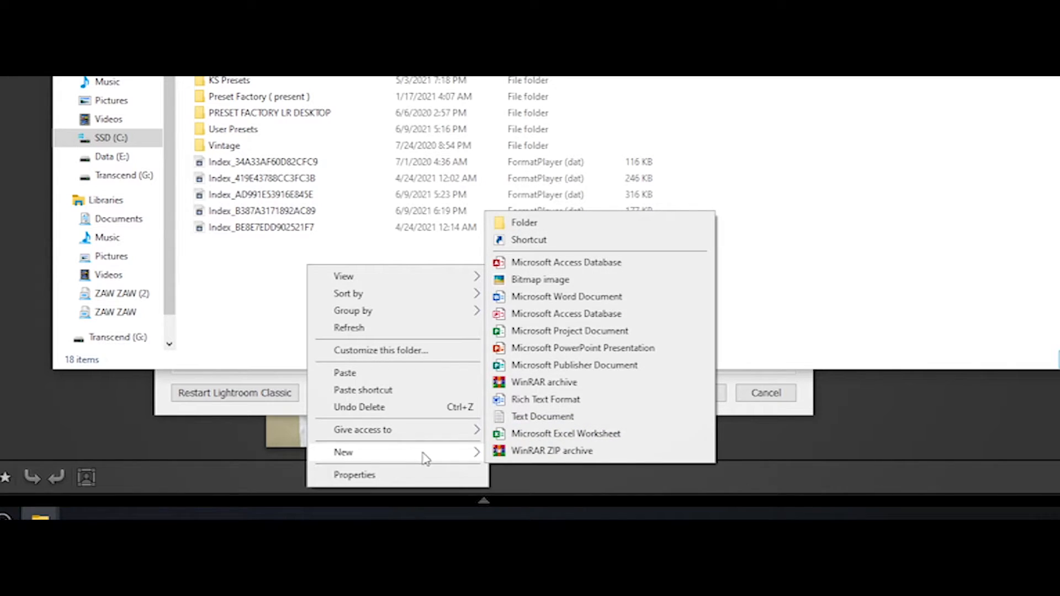
left_click(523, 222)
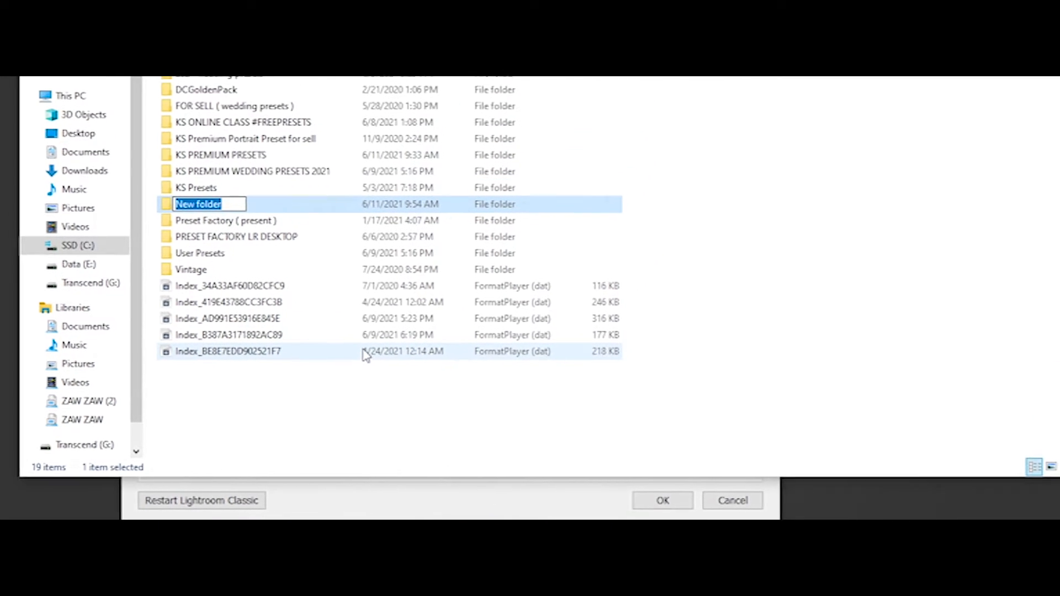
type("k")
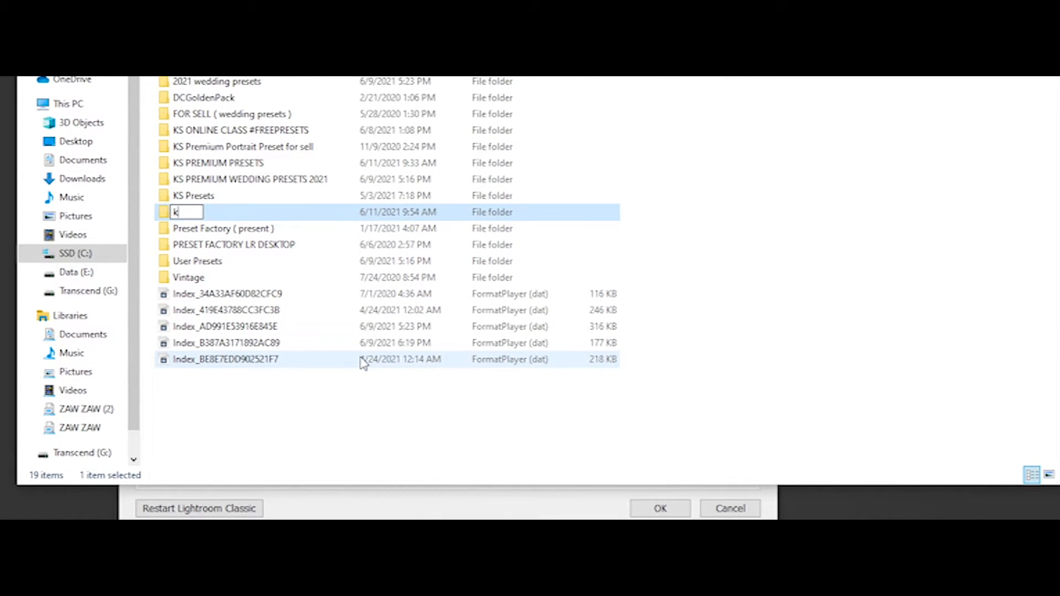
type("s pr")
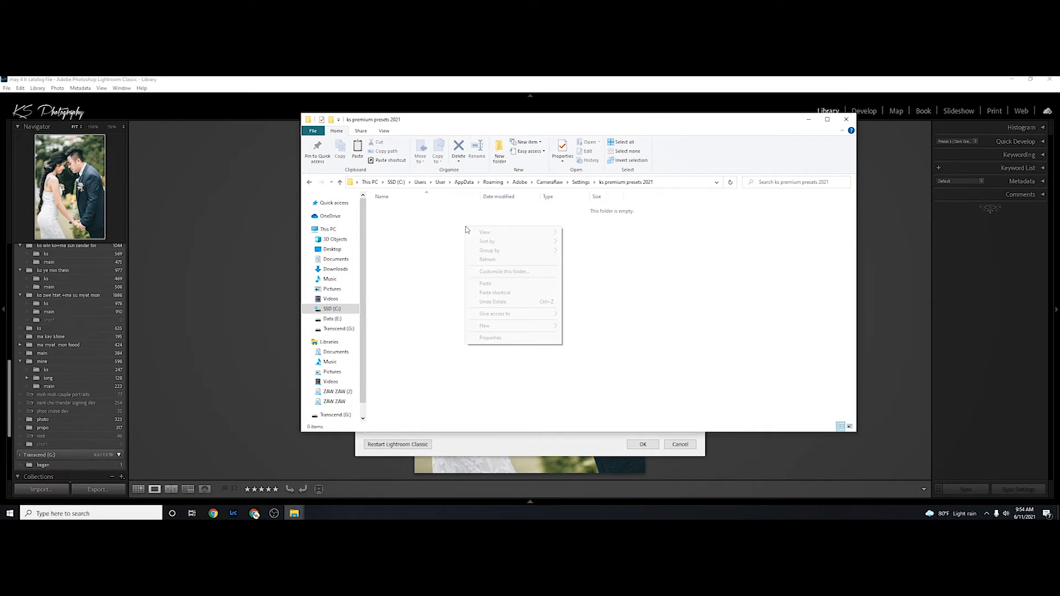
Step: Paste the seven copied Preset .xmp files into the 'ks premium presets 2021' folder
left_click(486, 283)
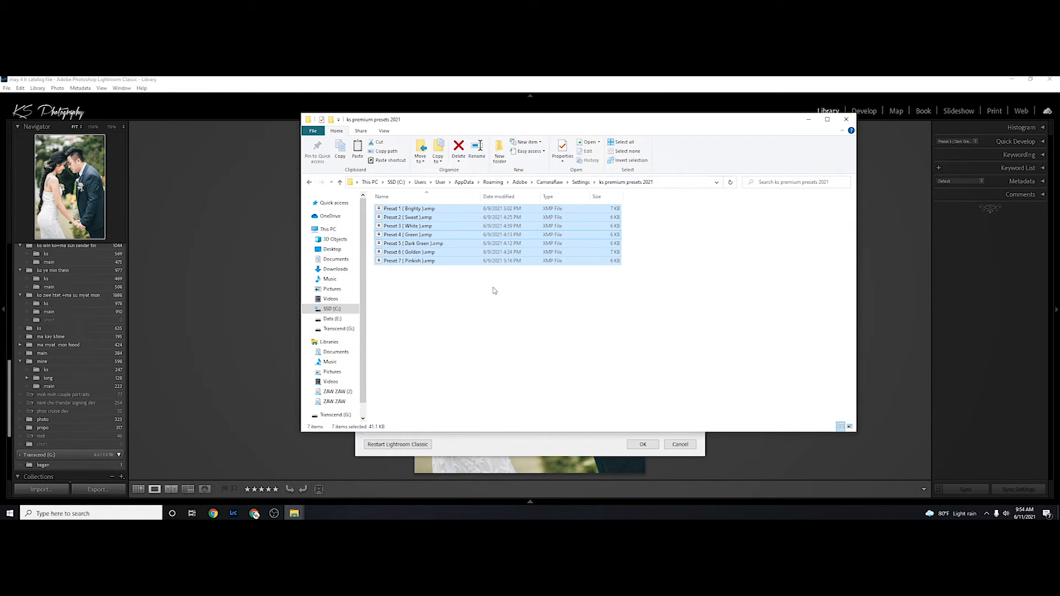